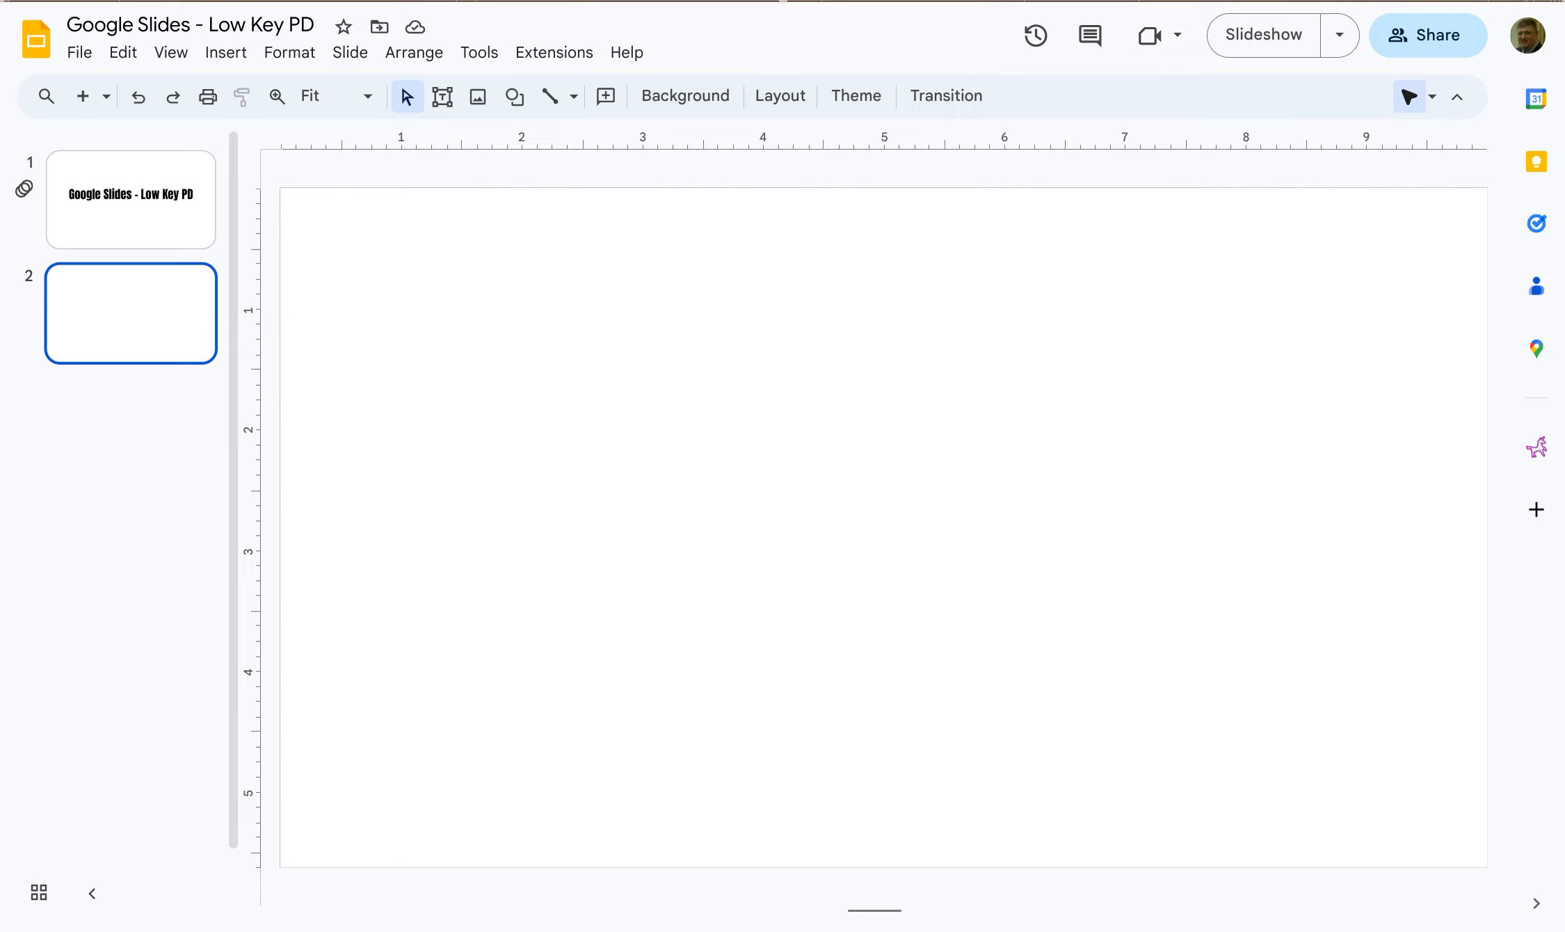
mouse_move(305, 130)
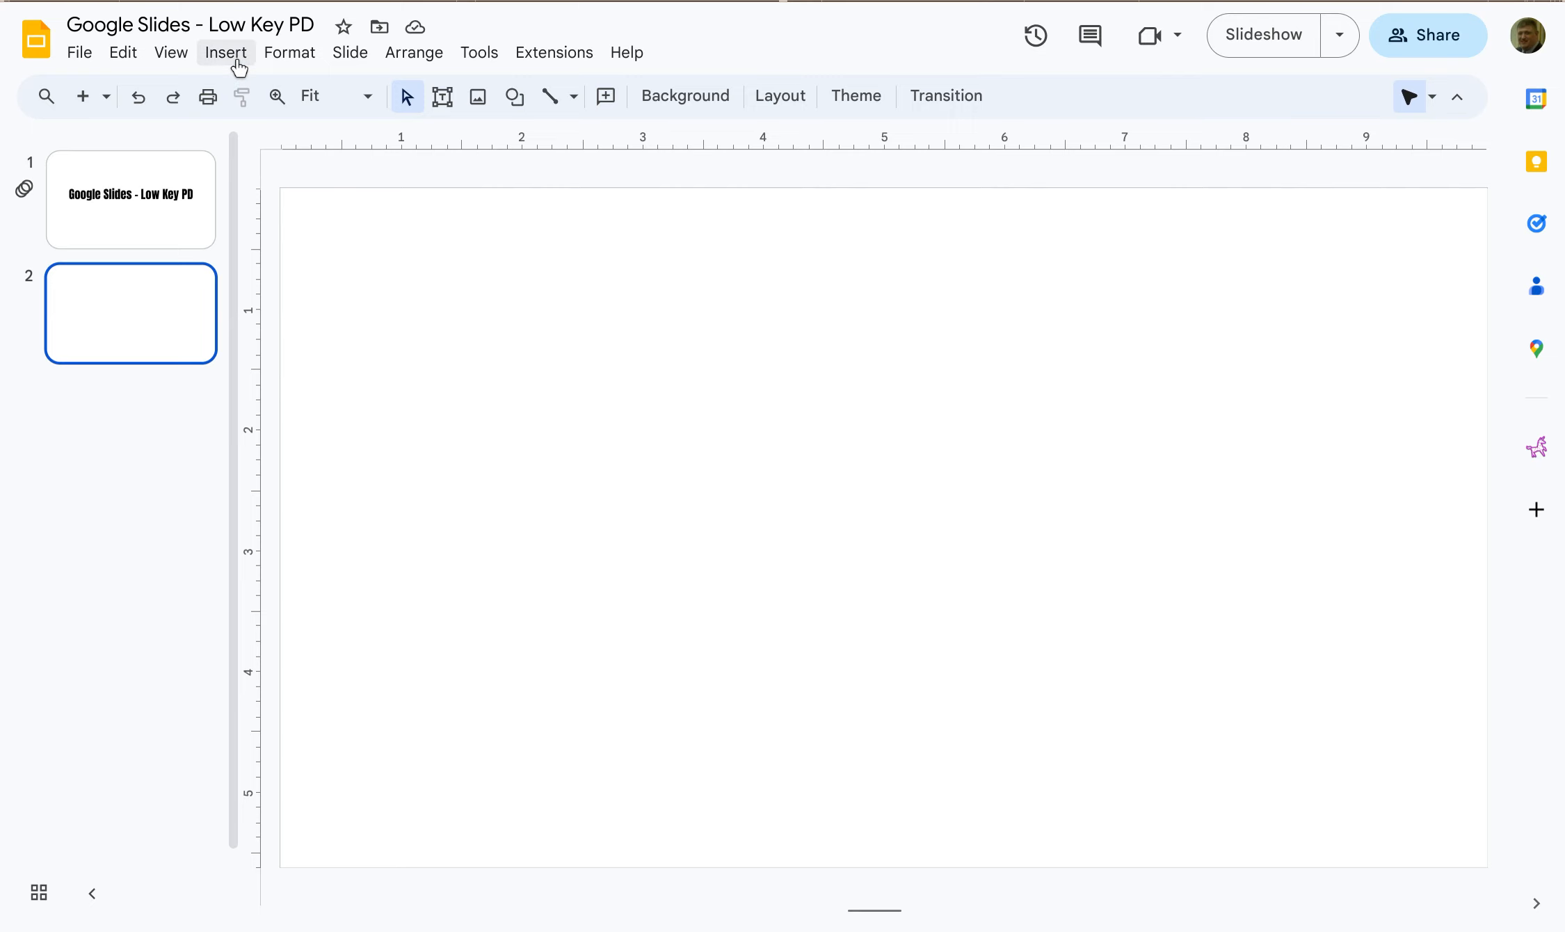
Bring up the Google Images web-search panel from the Insert > Image options.
left_click(226, 51)
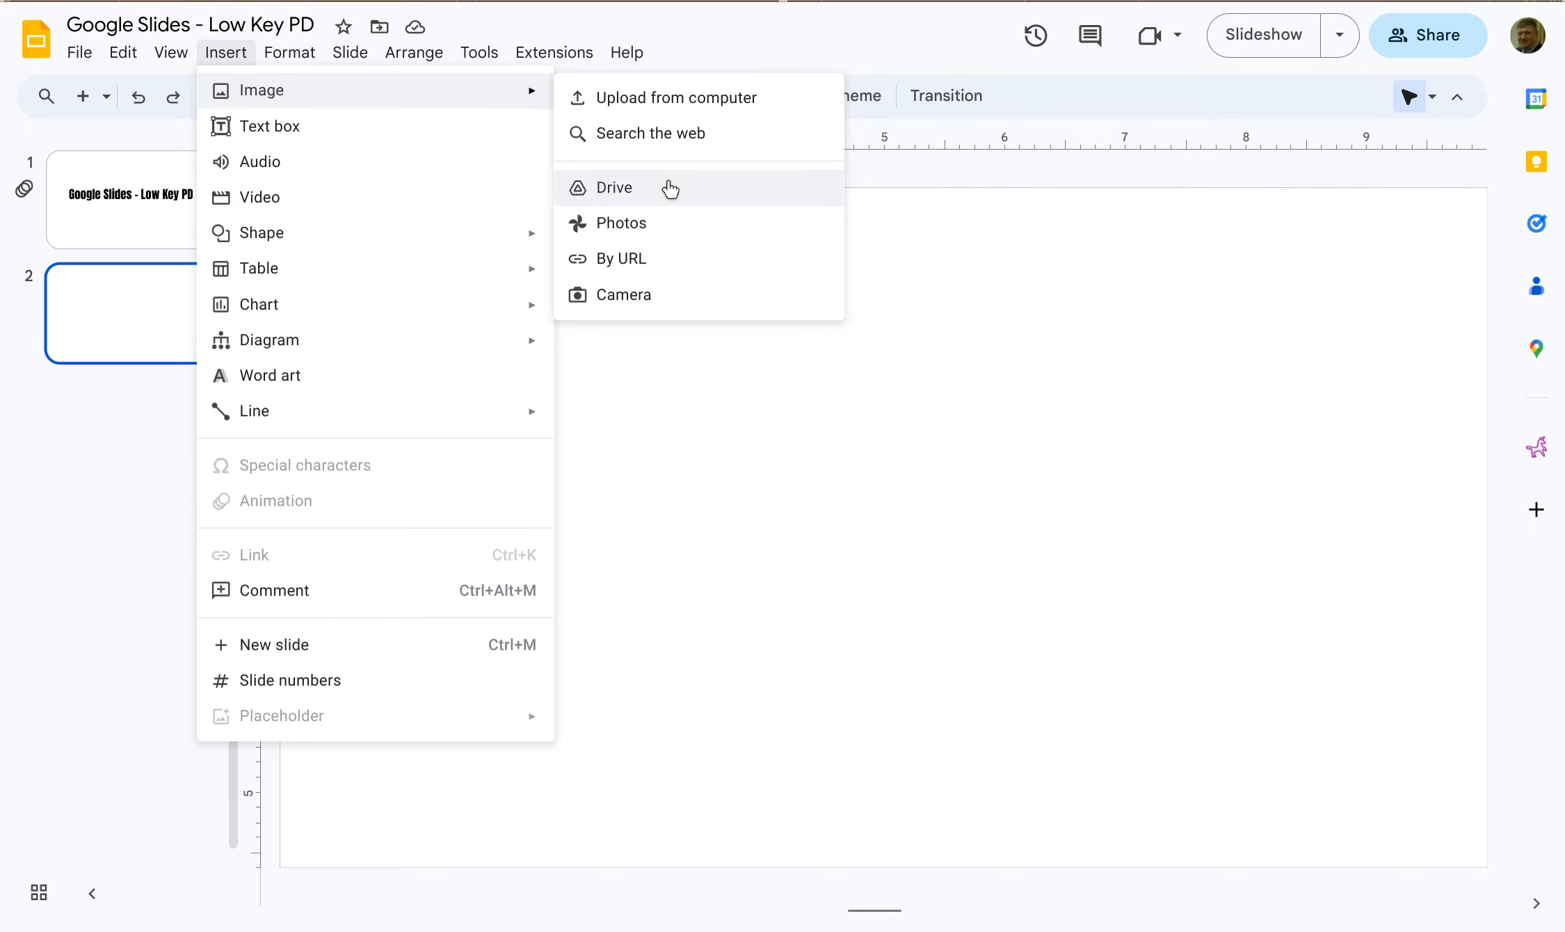
mouse_move(668, 222)
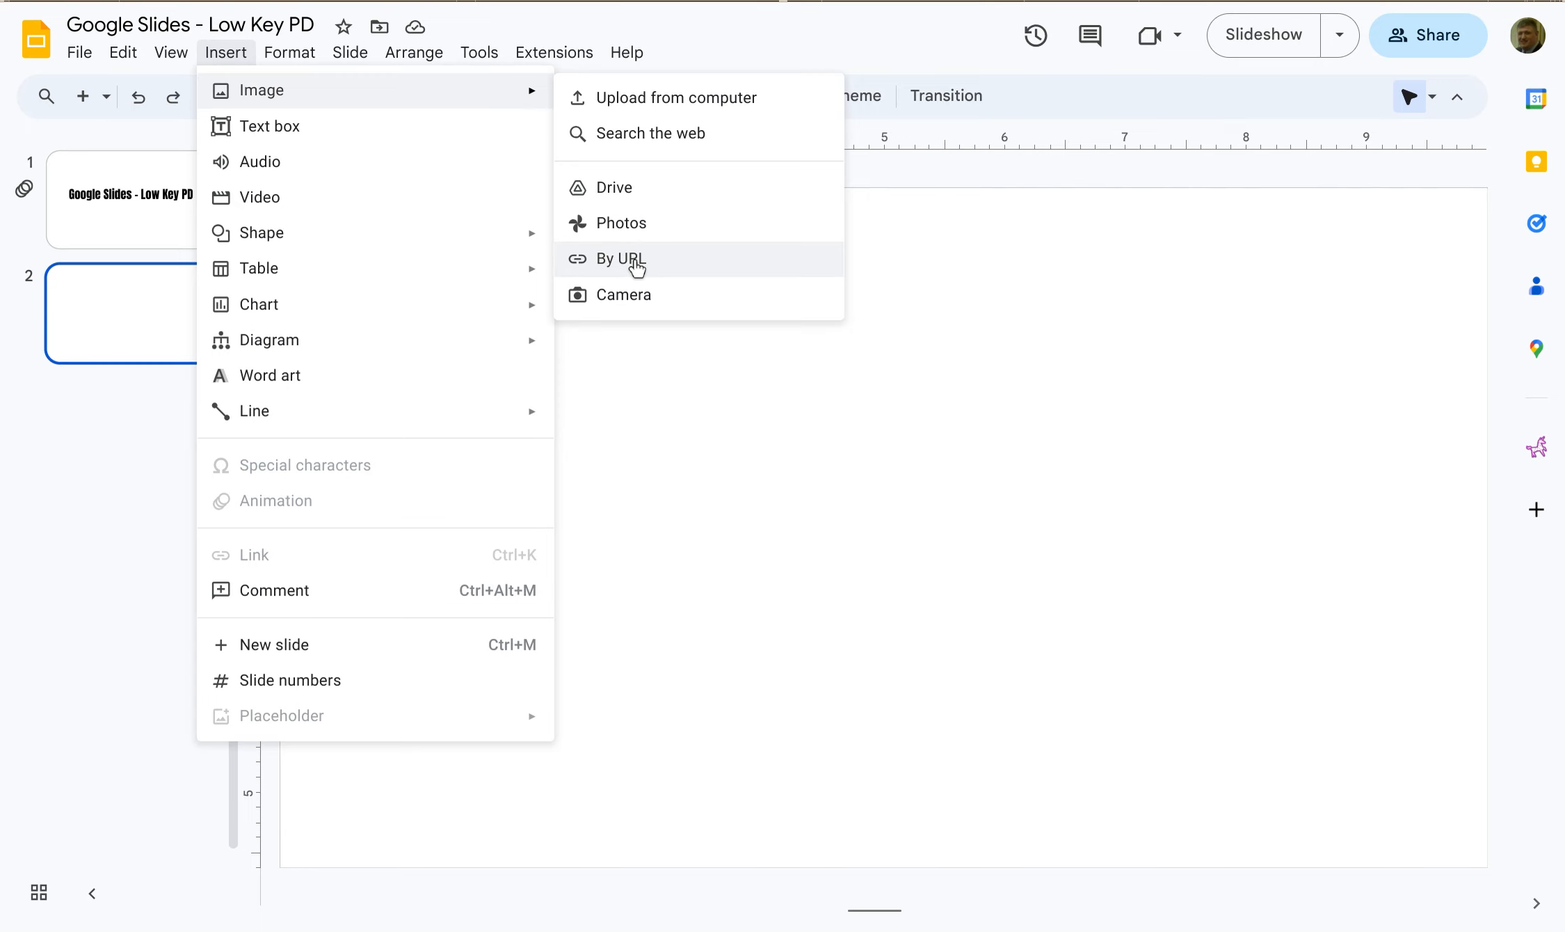
mouse_move(664, 311)
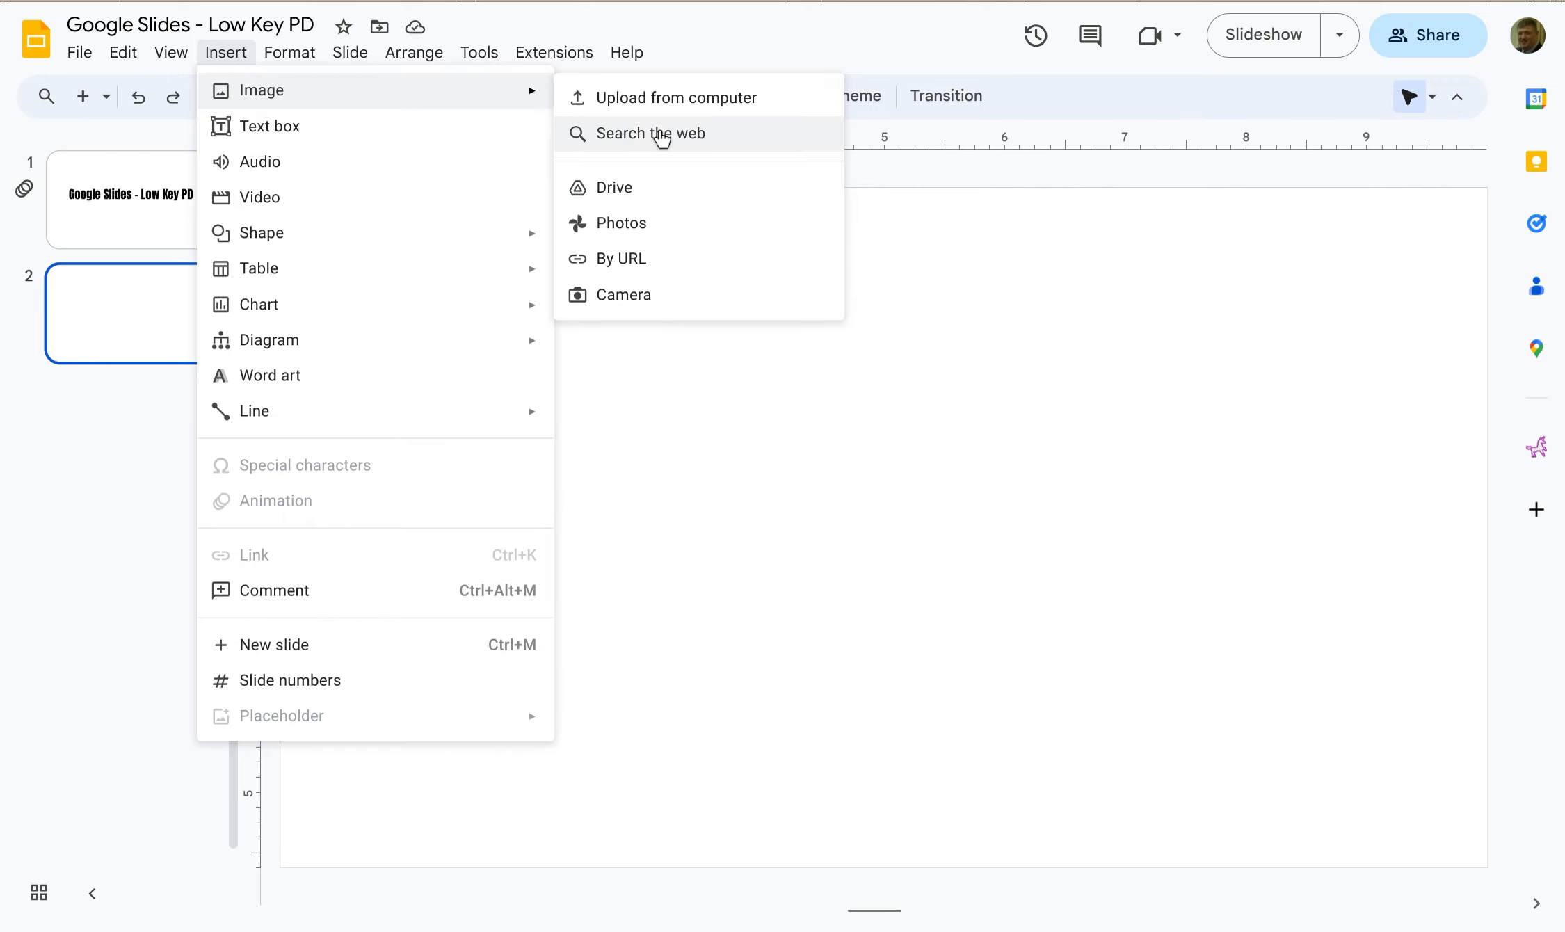
left_click(652, 134)
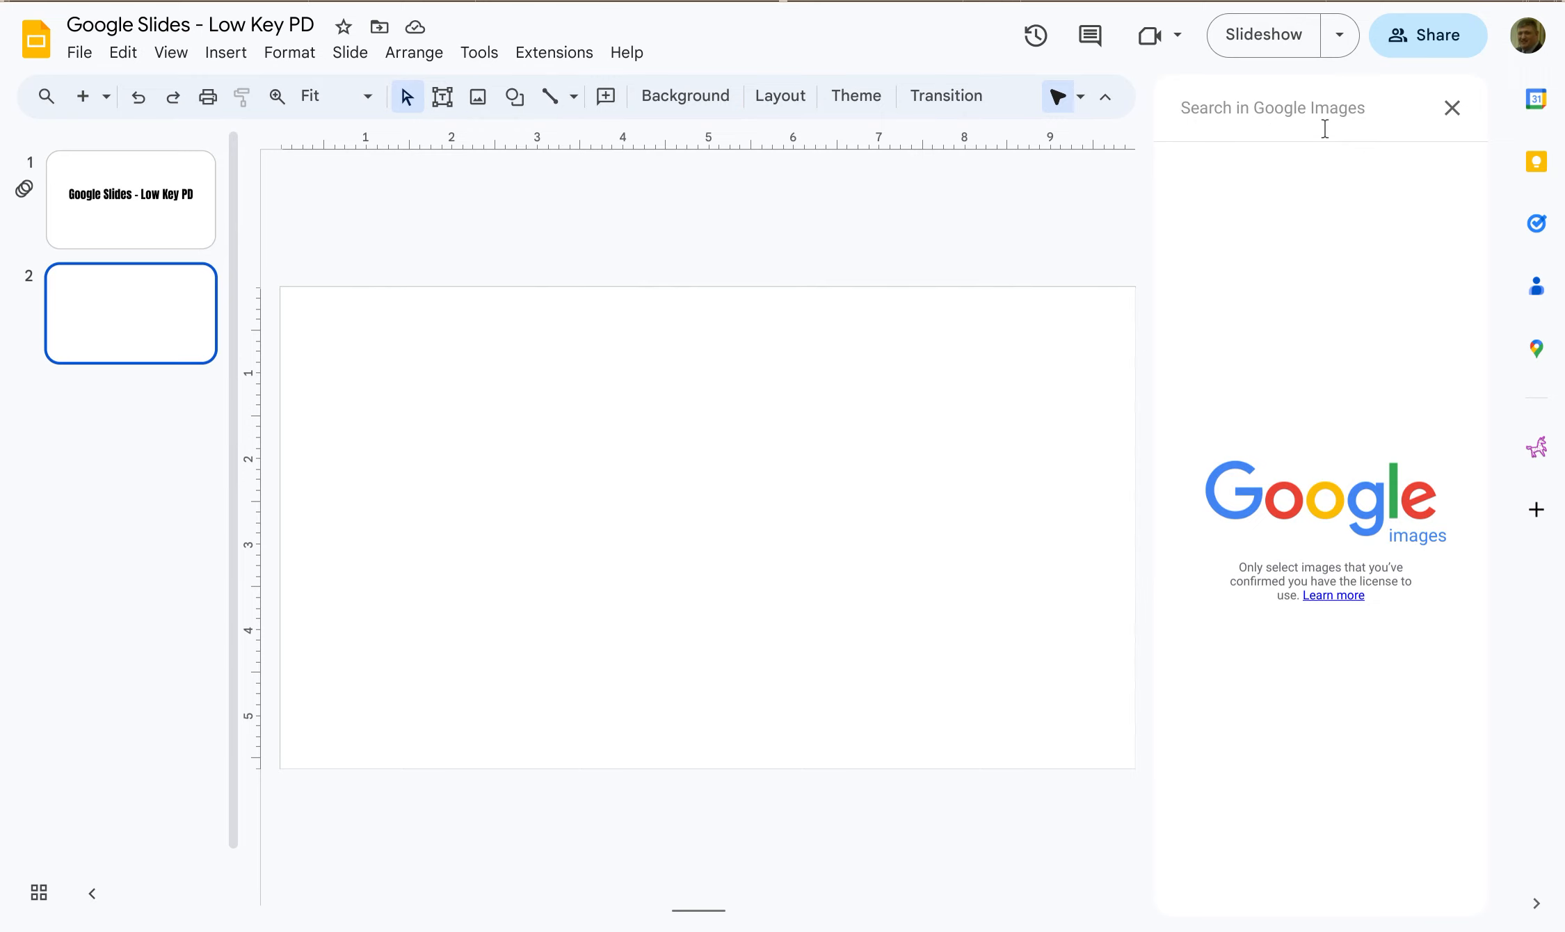
Search the web for 'car' and scroll through the image results.
type("c")
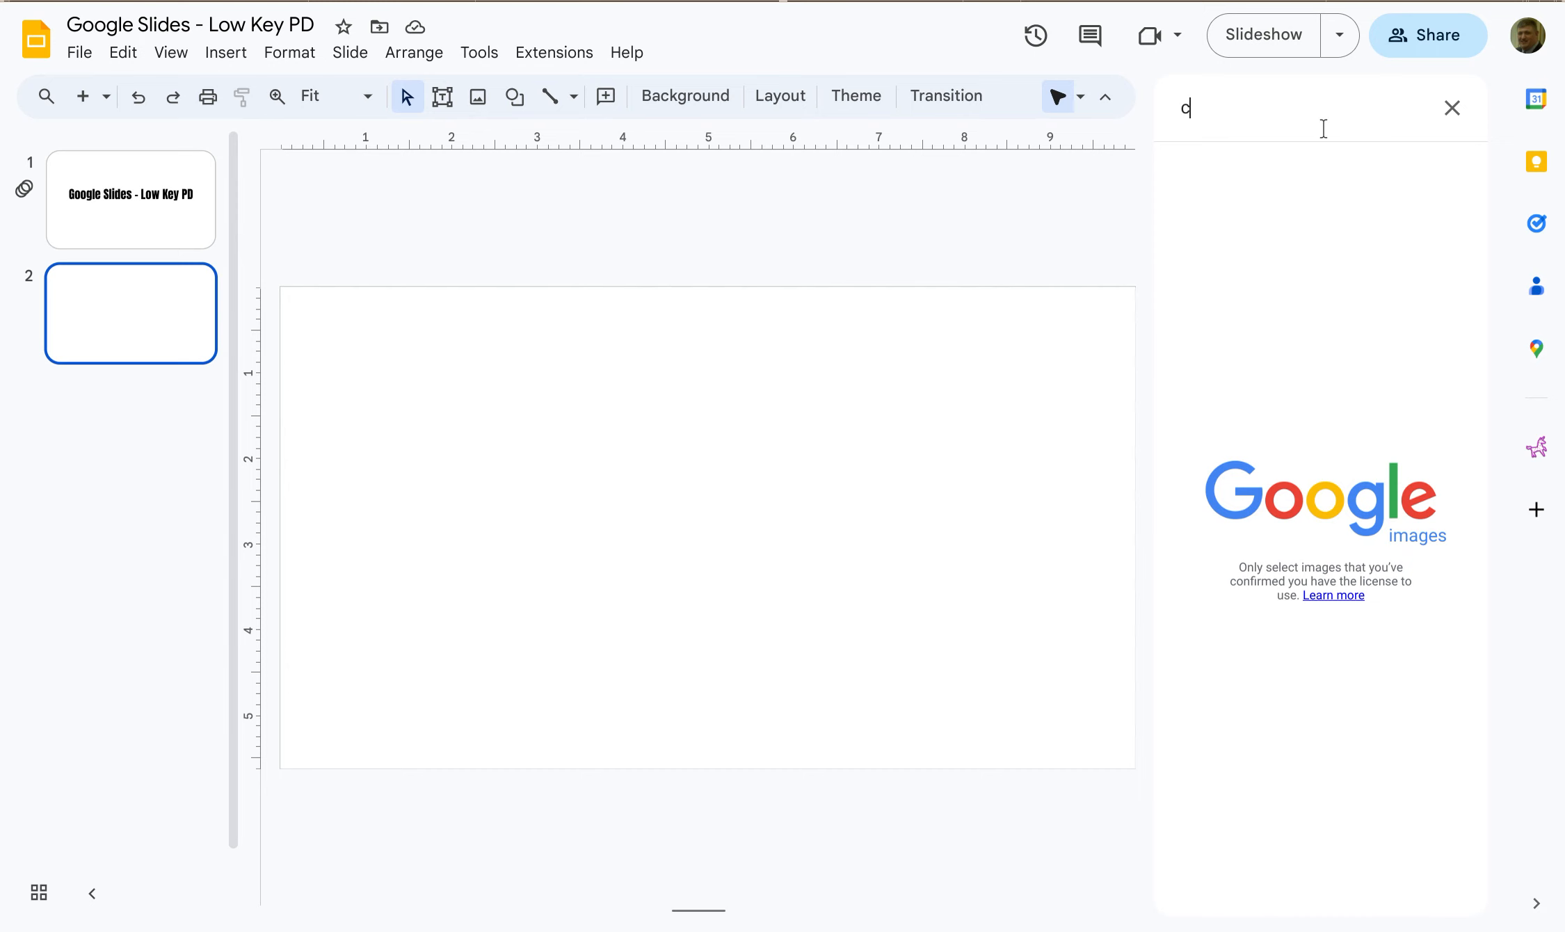
type("ar")
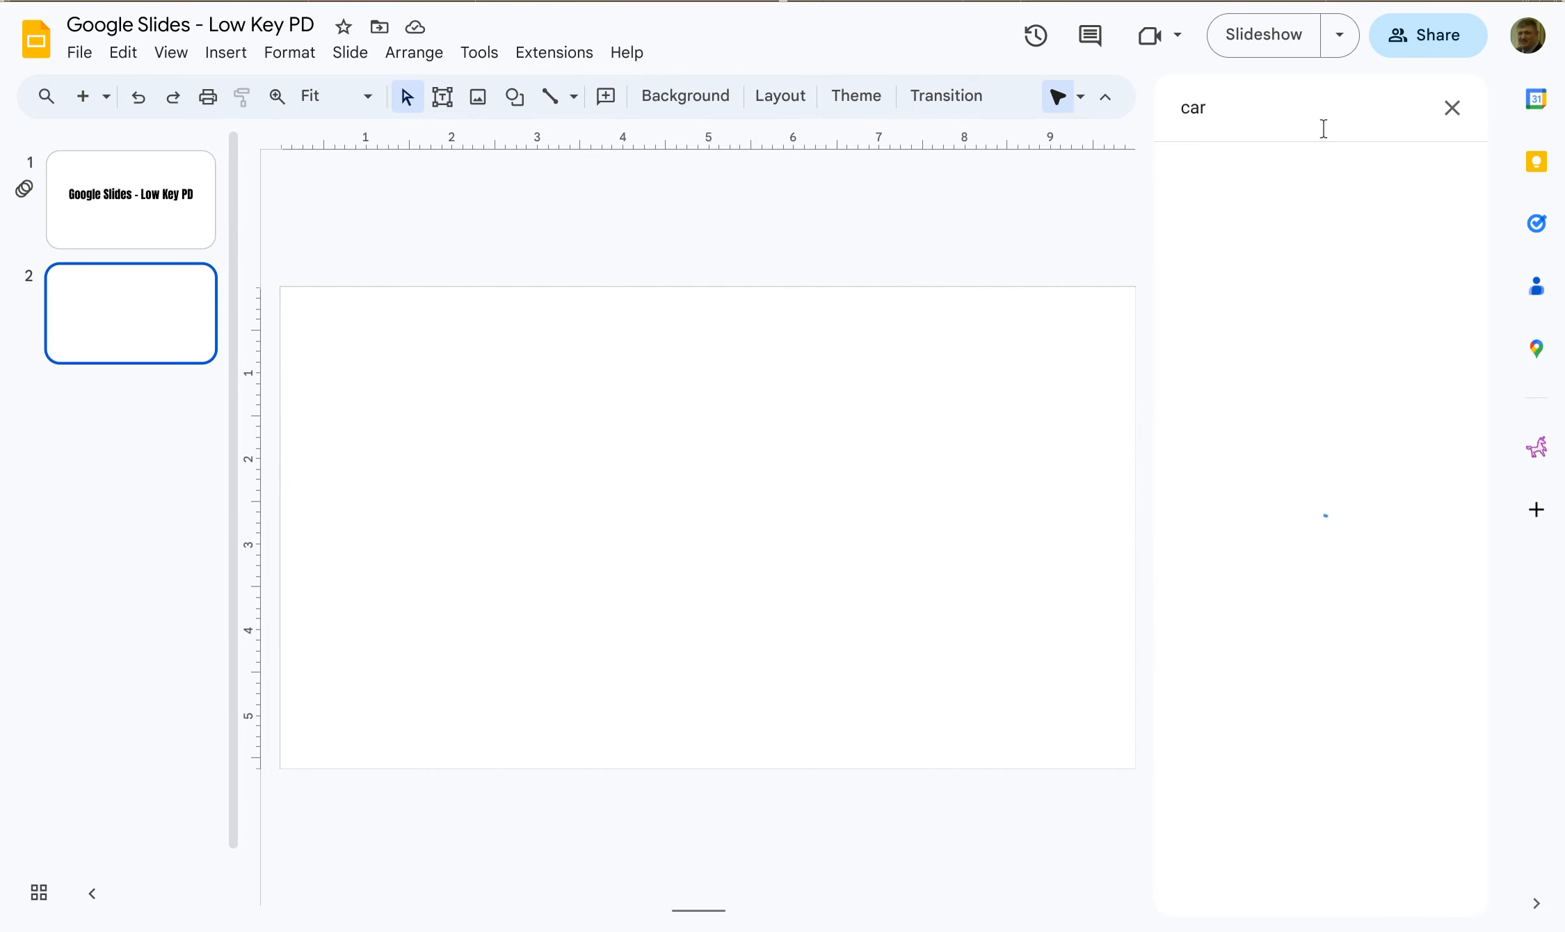
key("Enter")
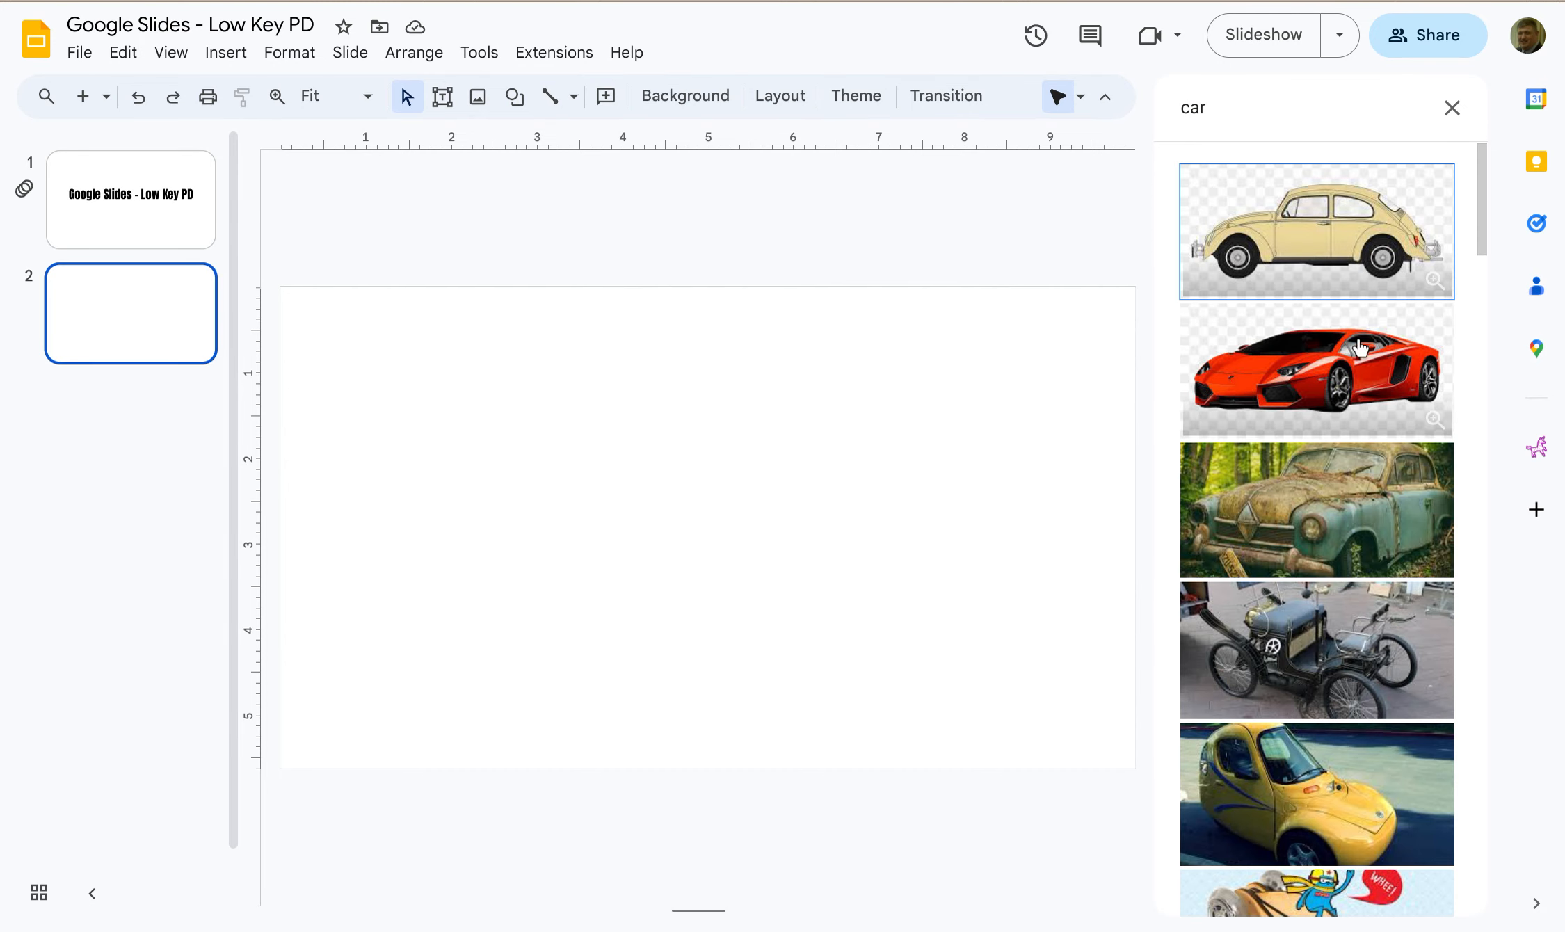
scroll("down", 3)
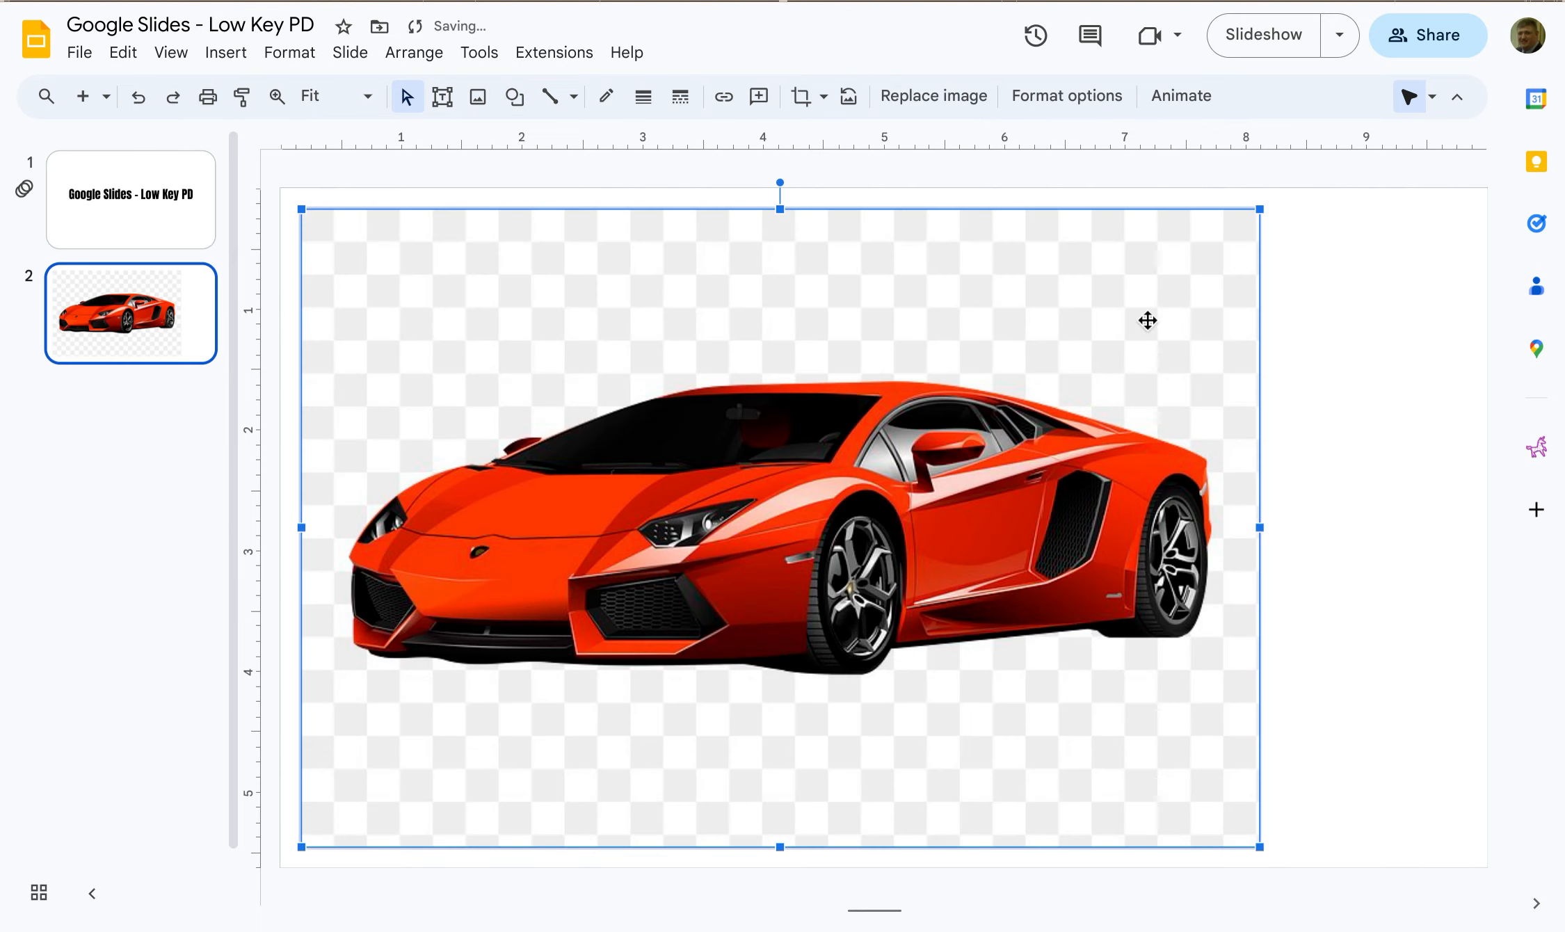
With the red sports car on slide 2, return to the Insert menu for more sources.
left_click(225, 52)
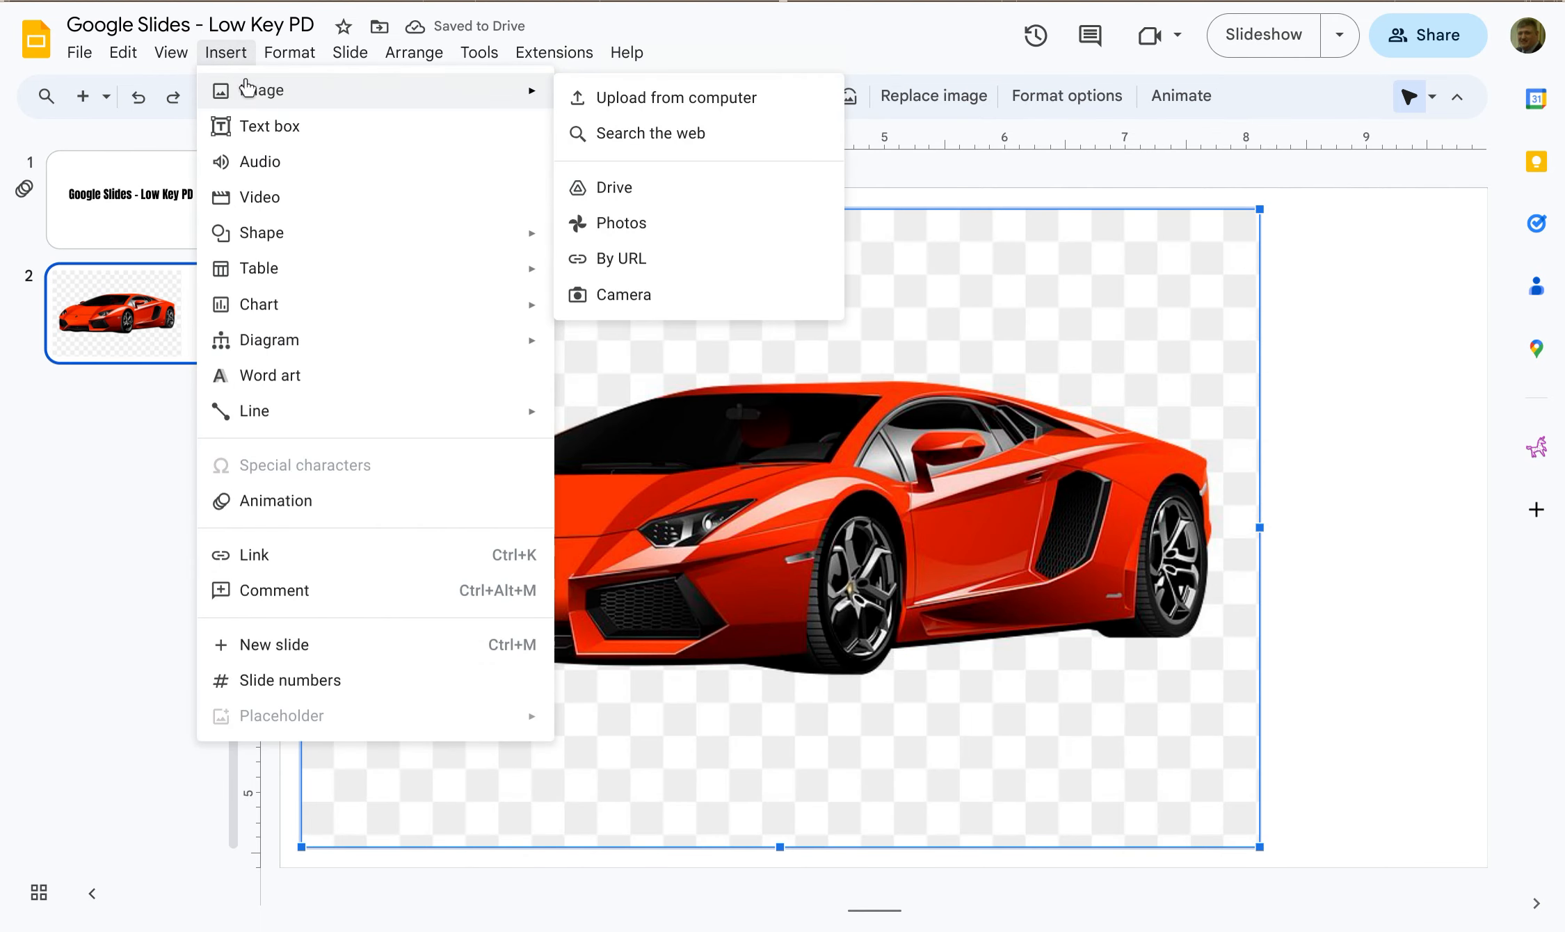
mouse_move(682, 104)
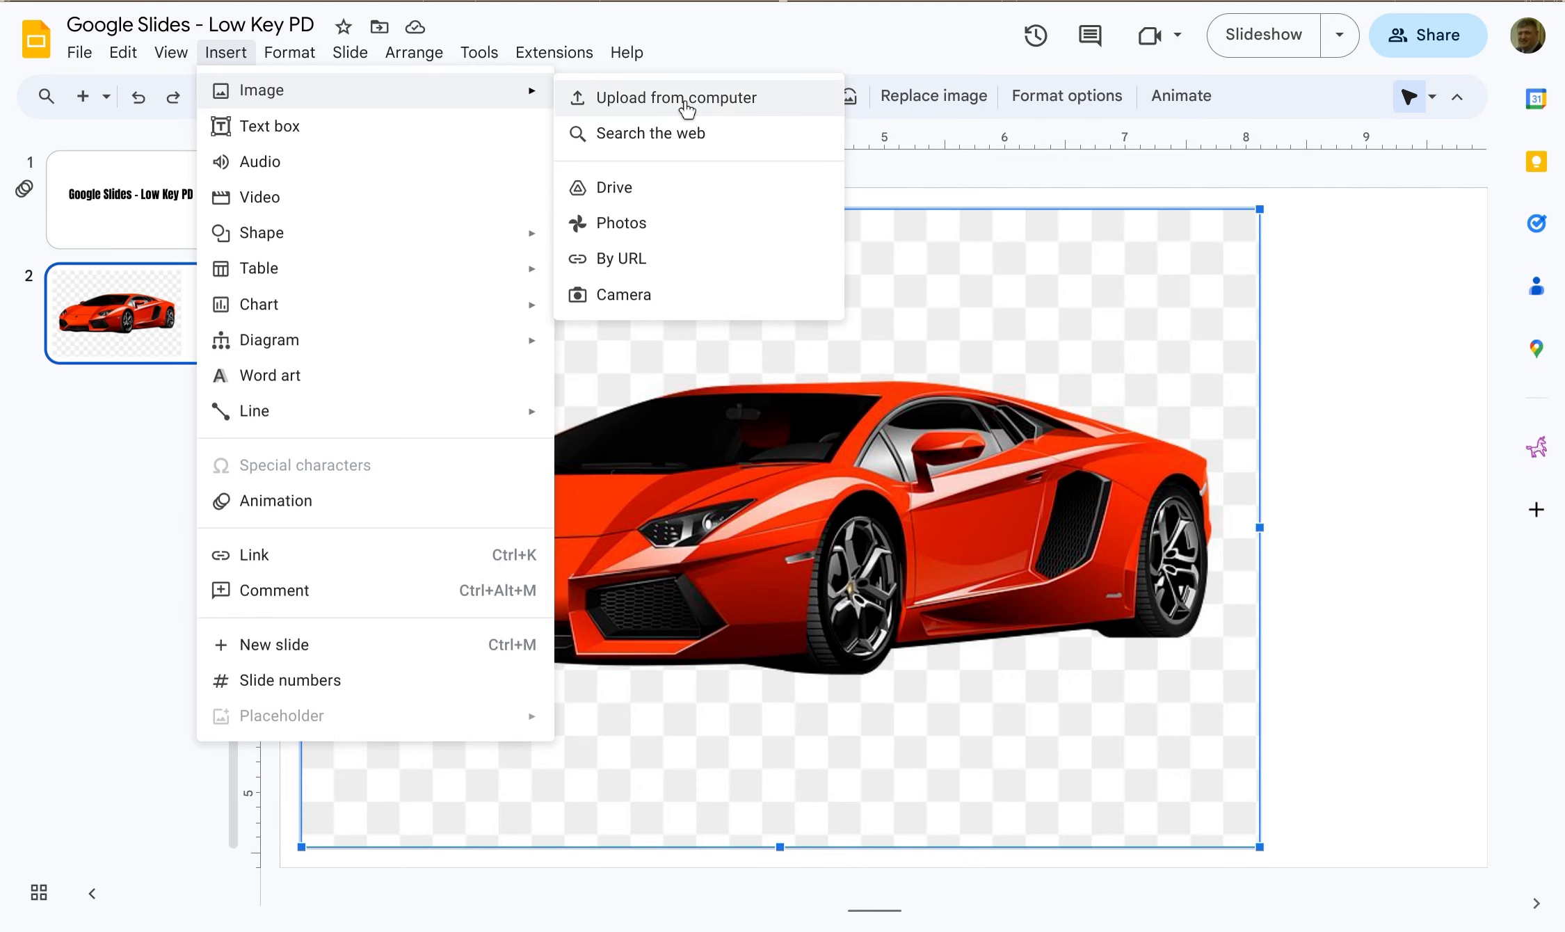